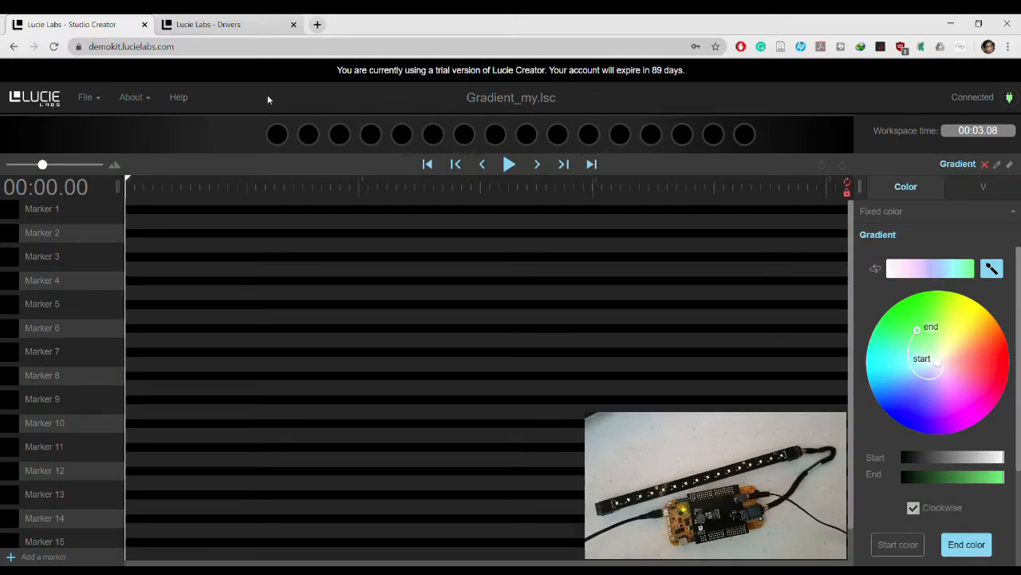
mouse_move(922, 335)
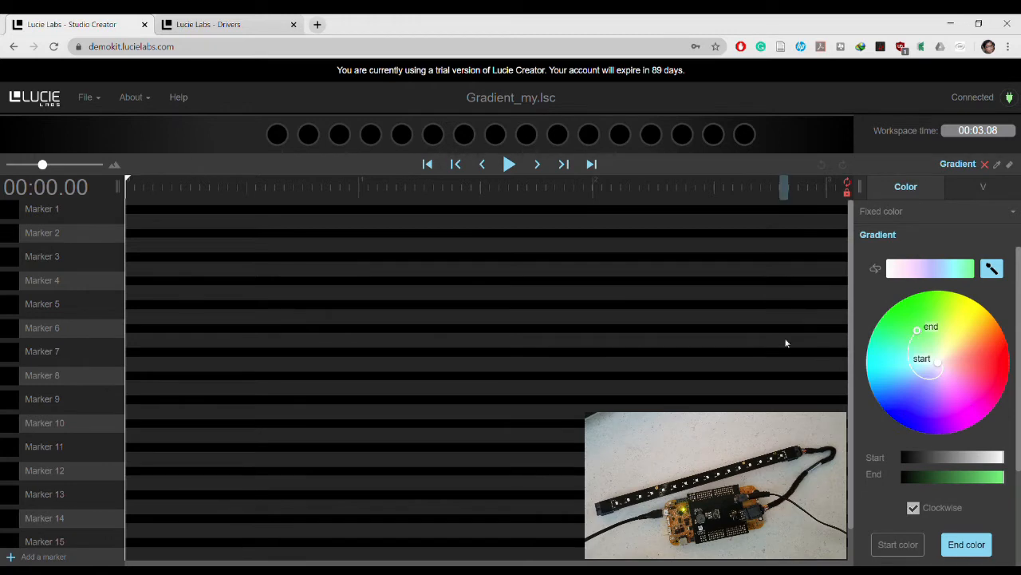
mouse_move(922, 210)
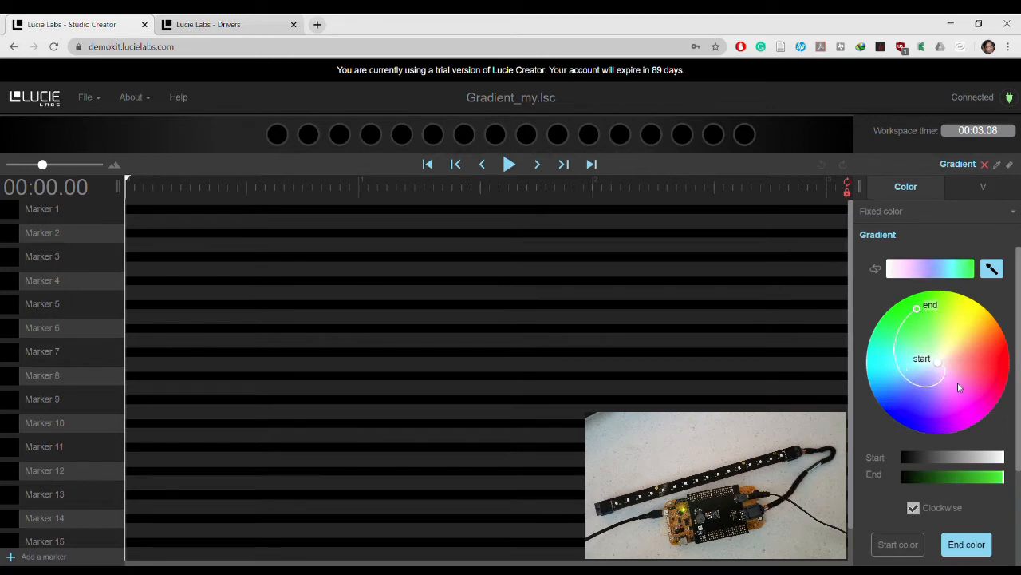
Step: Drag the colour wheel's start handle to magenta so the gradient runs magenta to green
left_click_drag(934, 359, 947, 397)
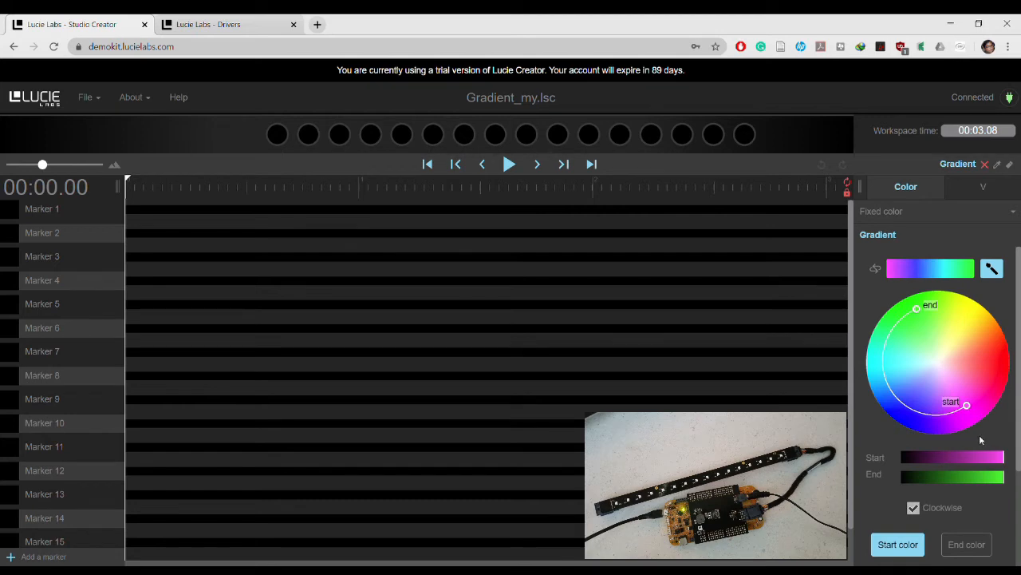
left_click(586, 188)
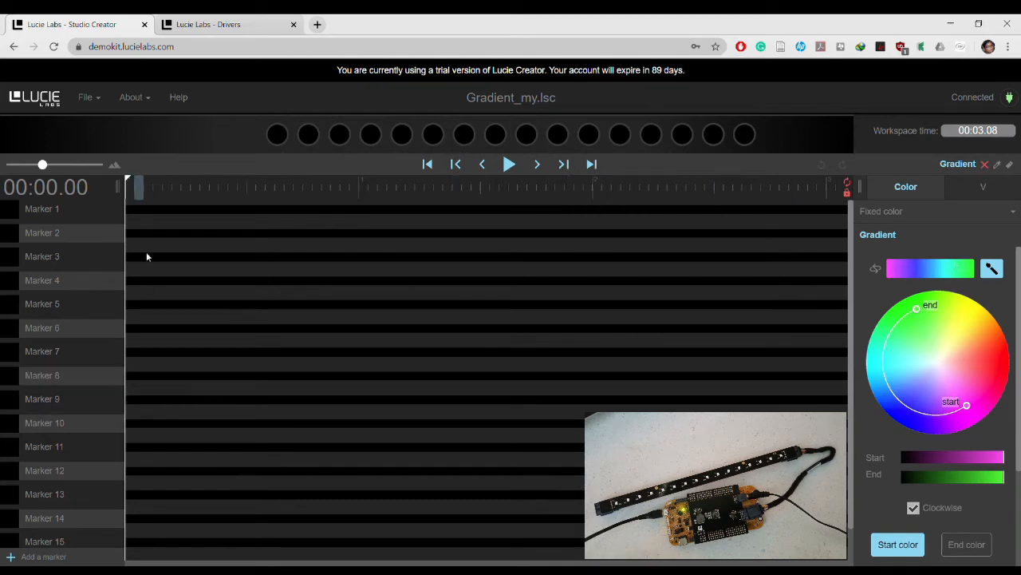
Step: Paint the magenta-to-green gradient across Marker 1's full timeline, then expand Marker 2's layer
left_click(41, 208)
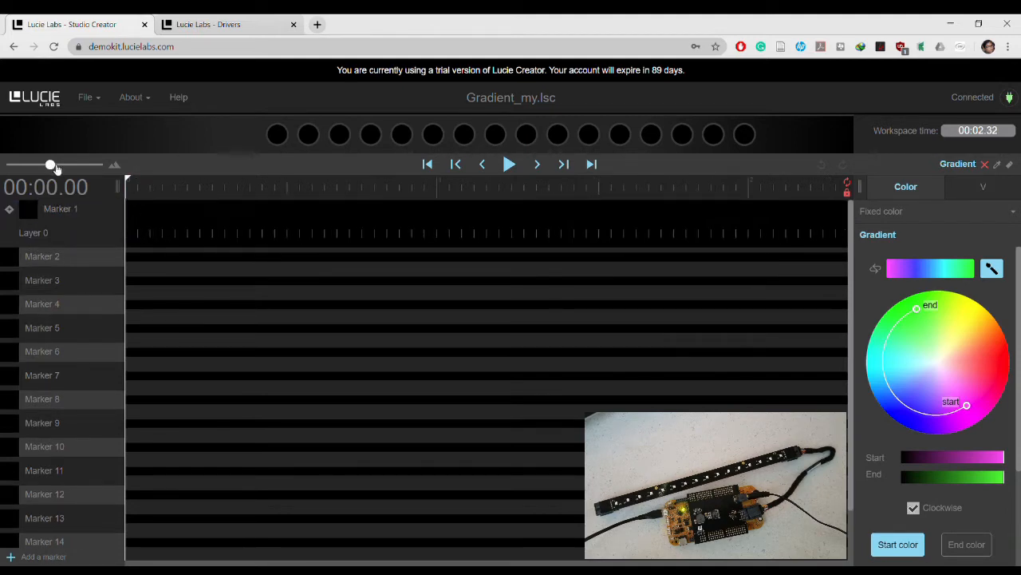
left_click_drag(50, 164, 35, 164)
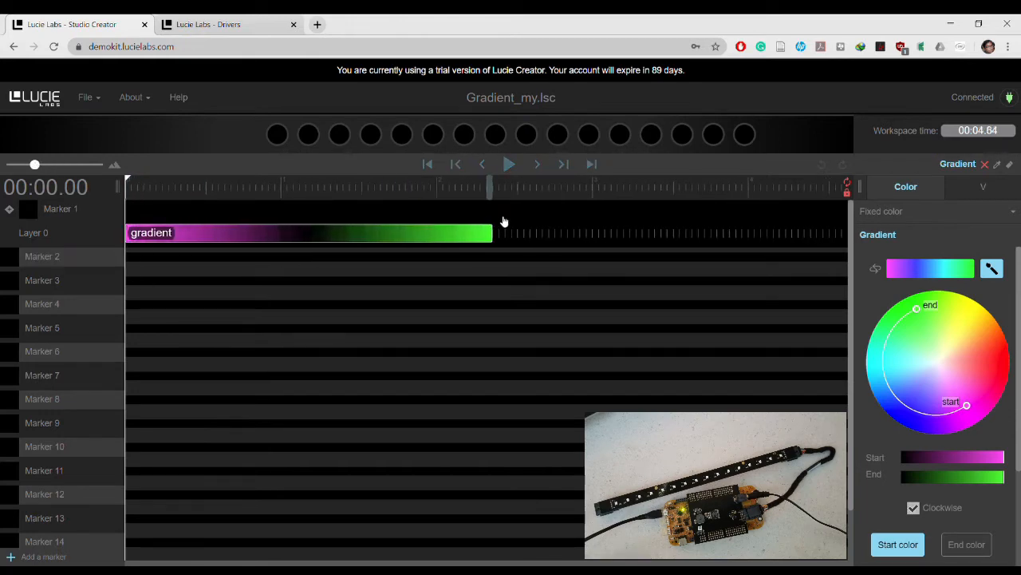
left_click_drag(499, 232, 834, 232)
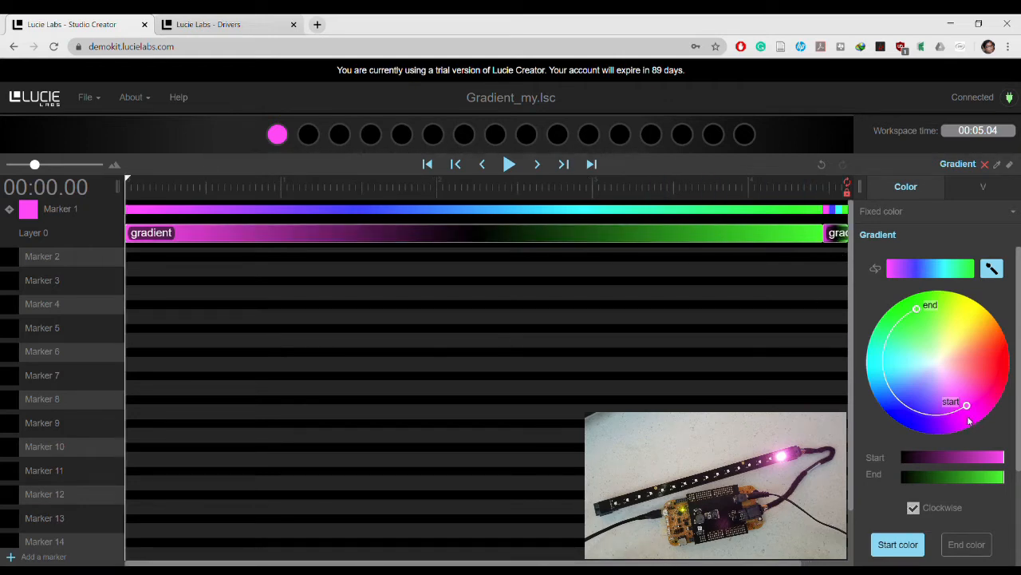
left_click(43, 256)
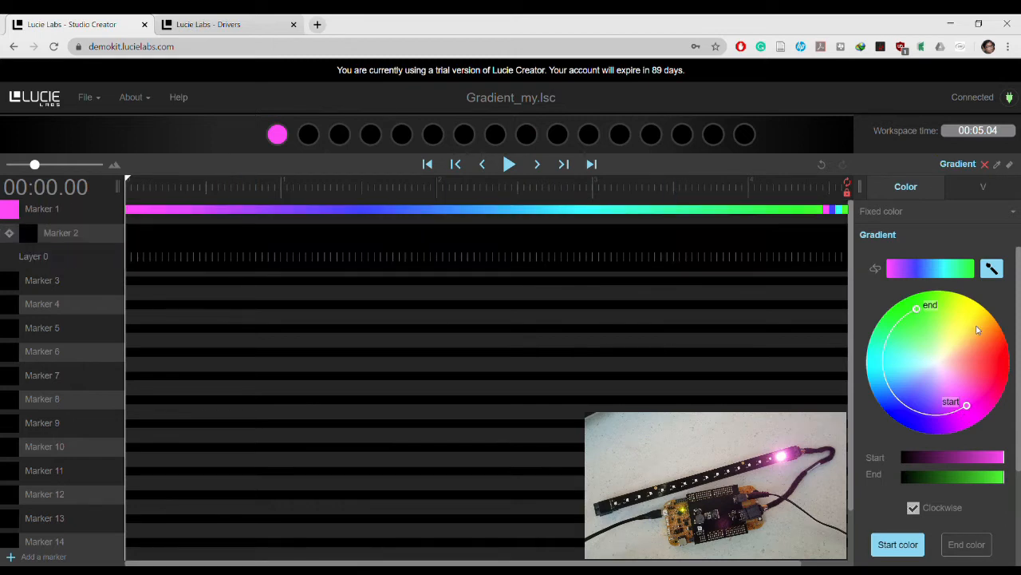
mouse_move(961, 431)
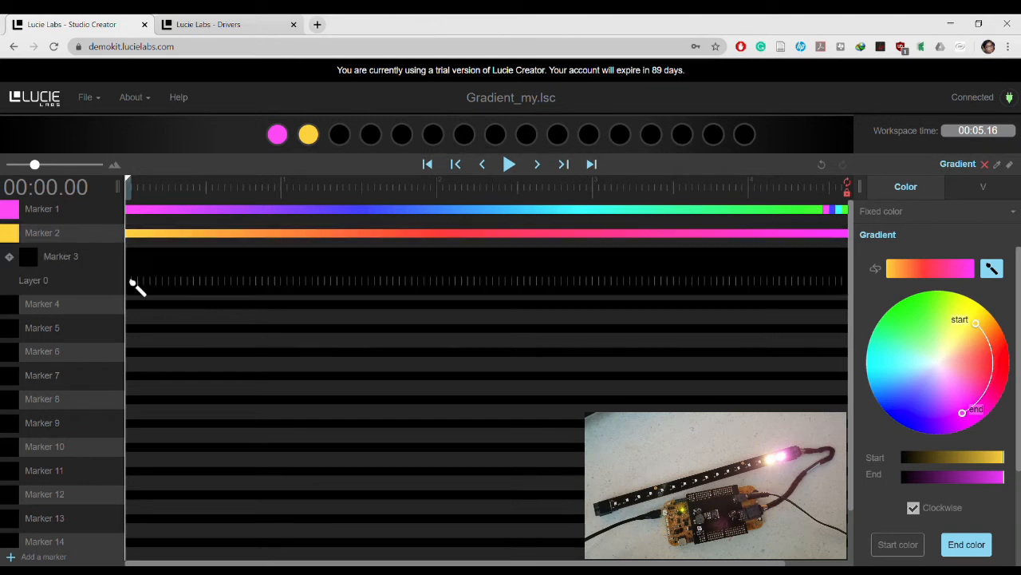
Step: Paint a full-length green-to-pale-pink gradient on Marker 3, then set the start colour to teal
left_click_drag(978, 320, 944, 329)
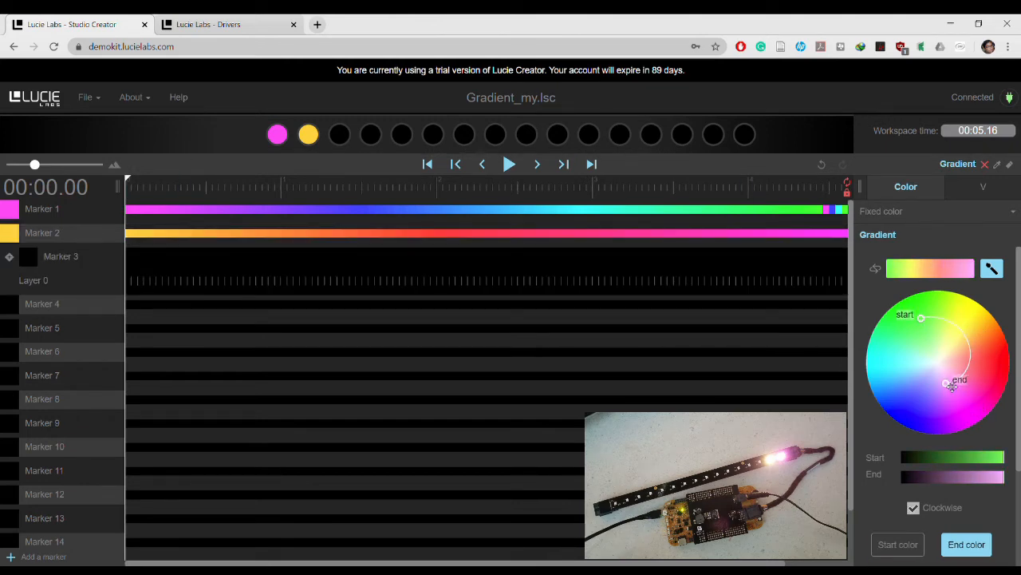
left_click_drag(951, 384, 937, 364)
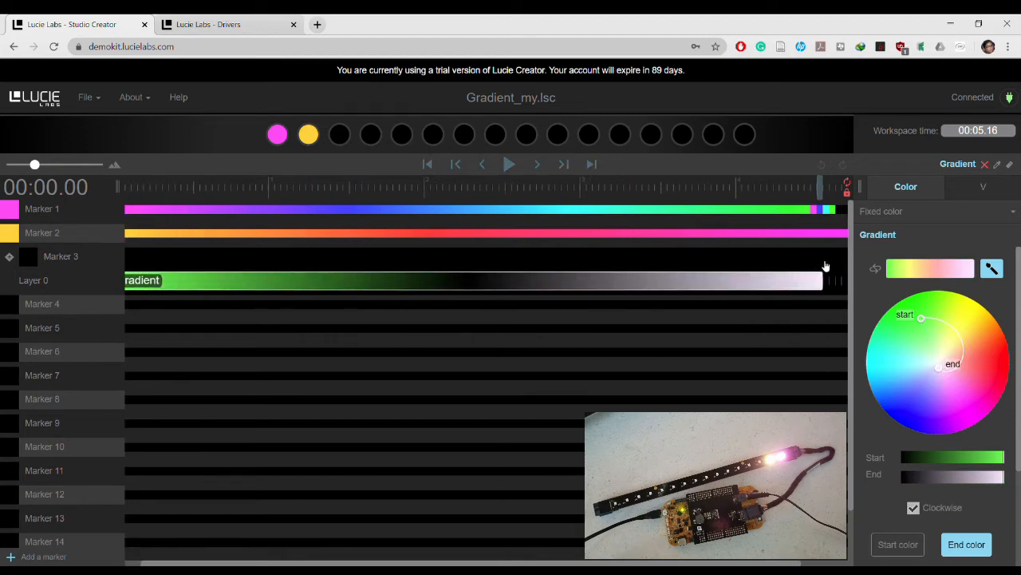
left_click(339, 134)
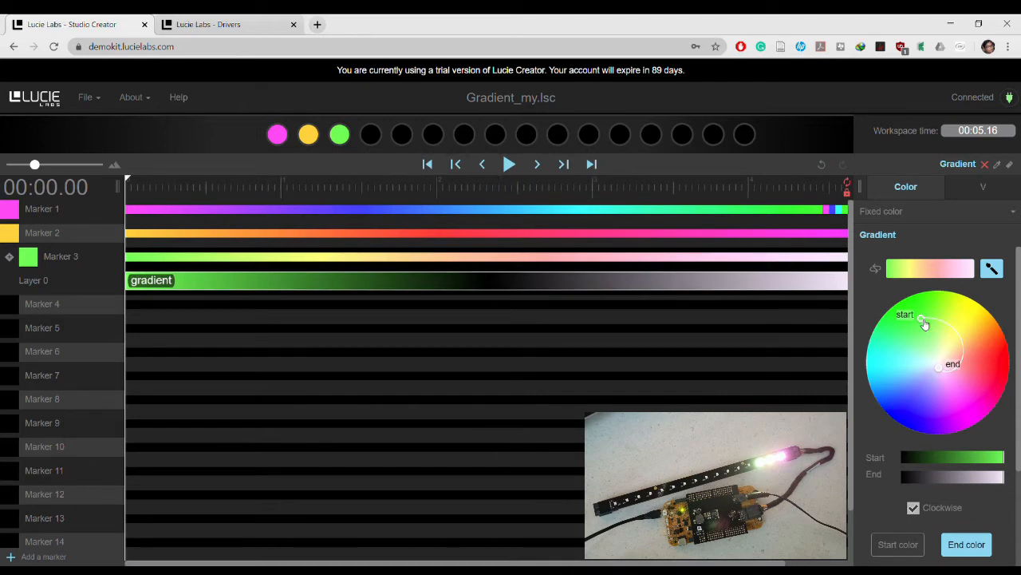
left_click_drag(905, 324, 886, 359)
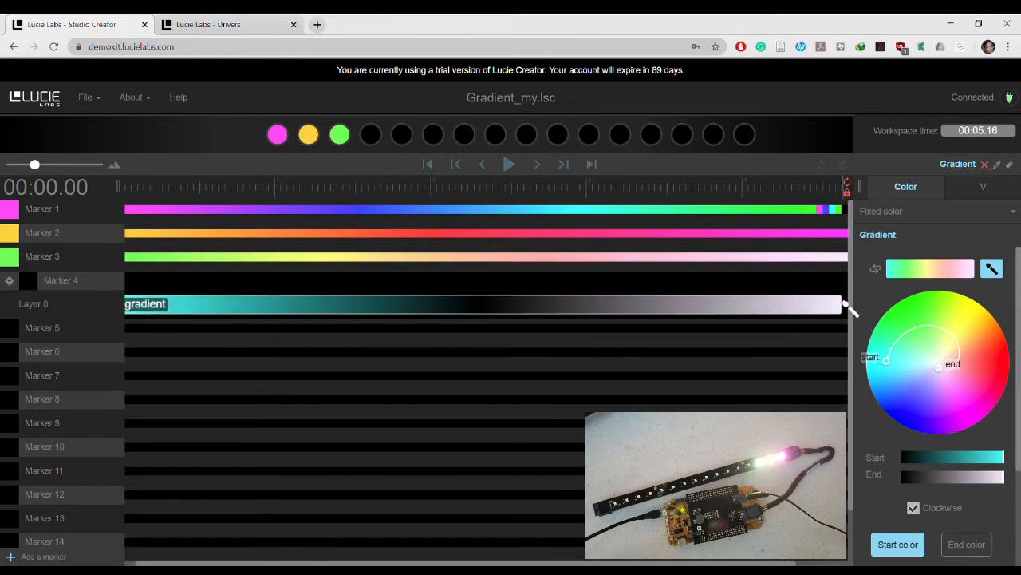
Step: Commit Marker 4's teal gradient, paint a blue-start gradient on Marker 5, and set the start colour to purple
left_click(370, 134)
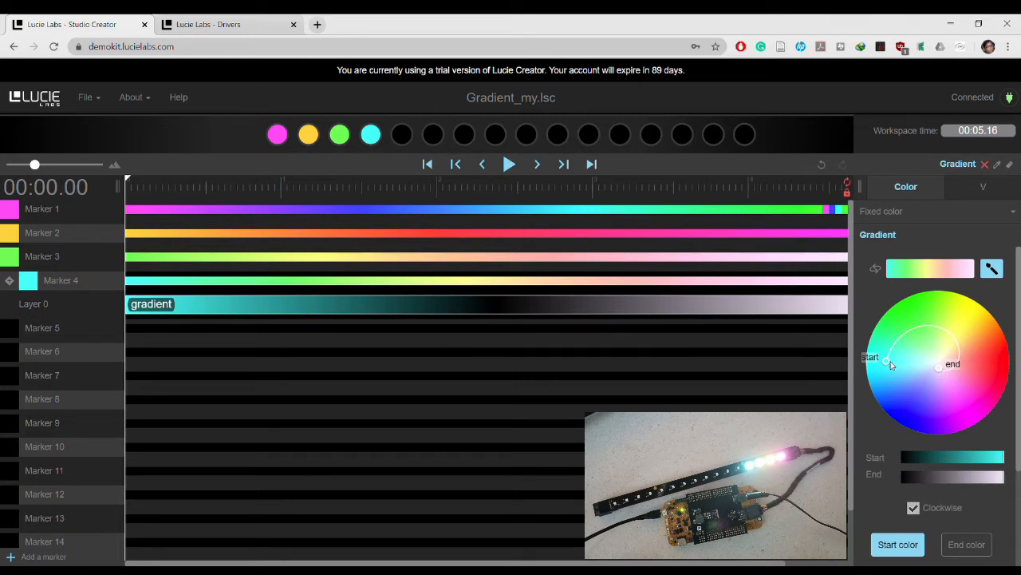
left_click_drag(886, 360, 904, 399)
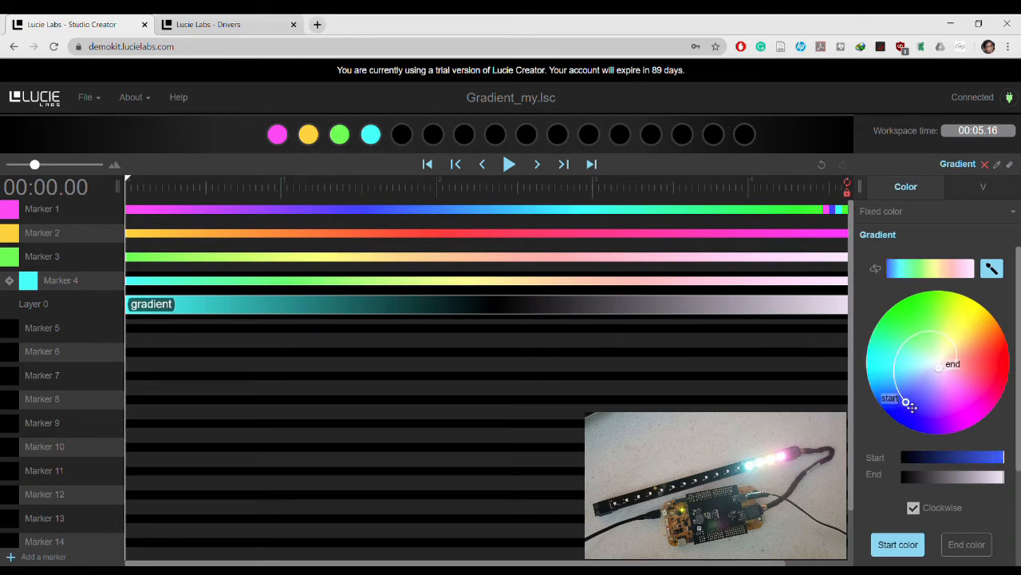
left_click_drag(900, 403, 888, 378)
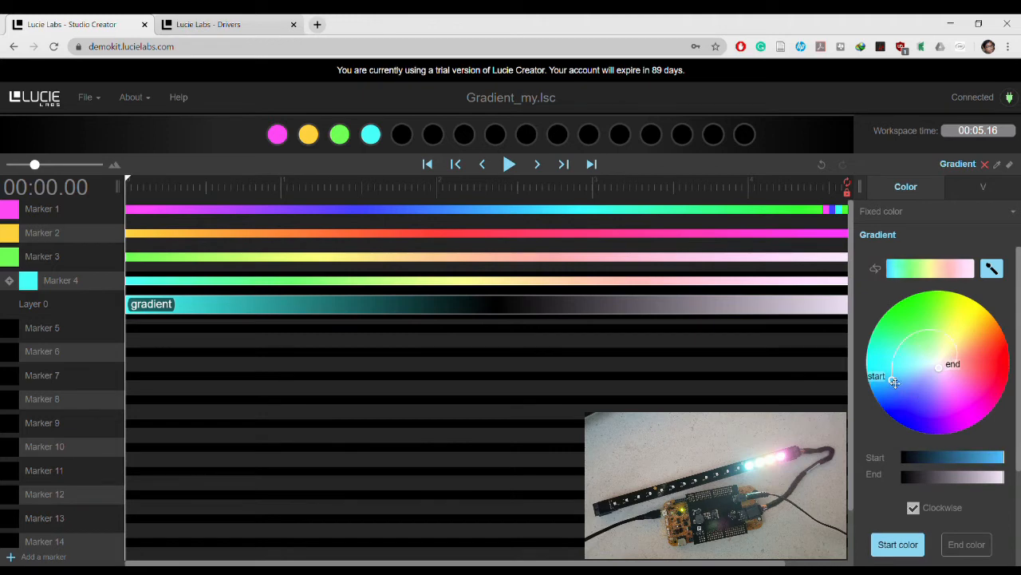
left_click_drag(893, 382, 894, 395)
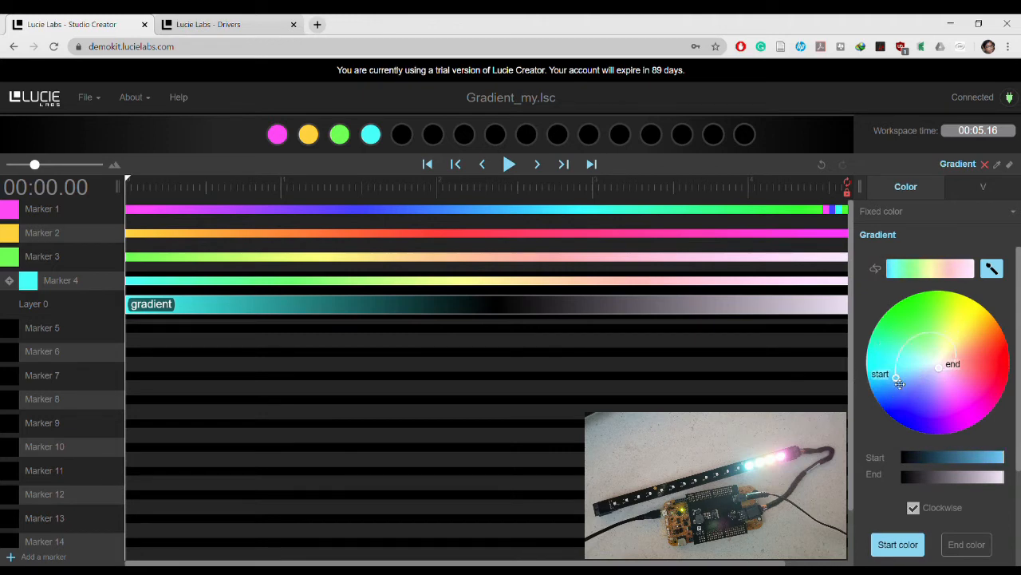
left_click(43, 327)
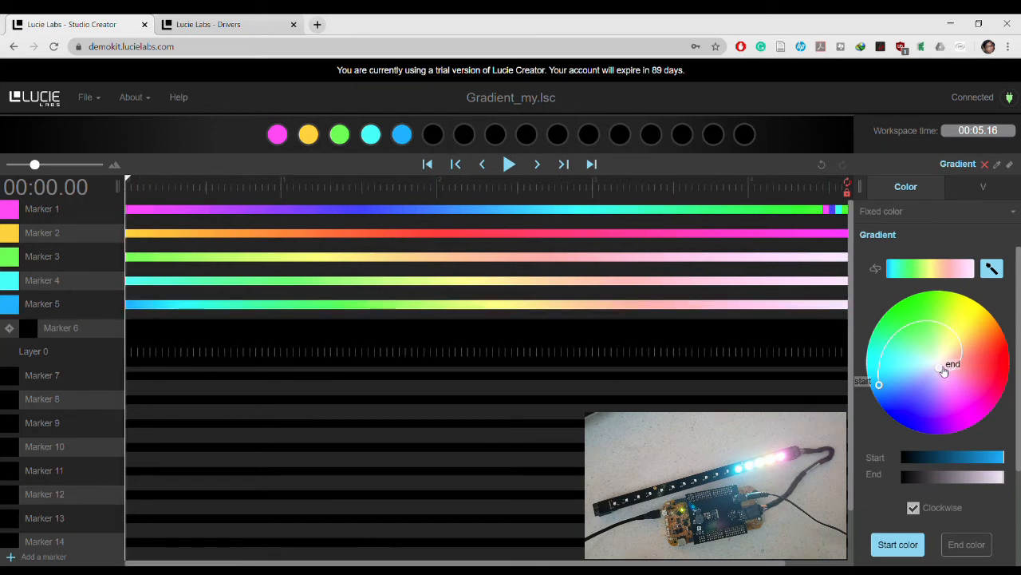
left_click_drag(878, 384, 953, 420)
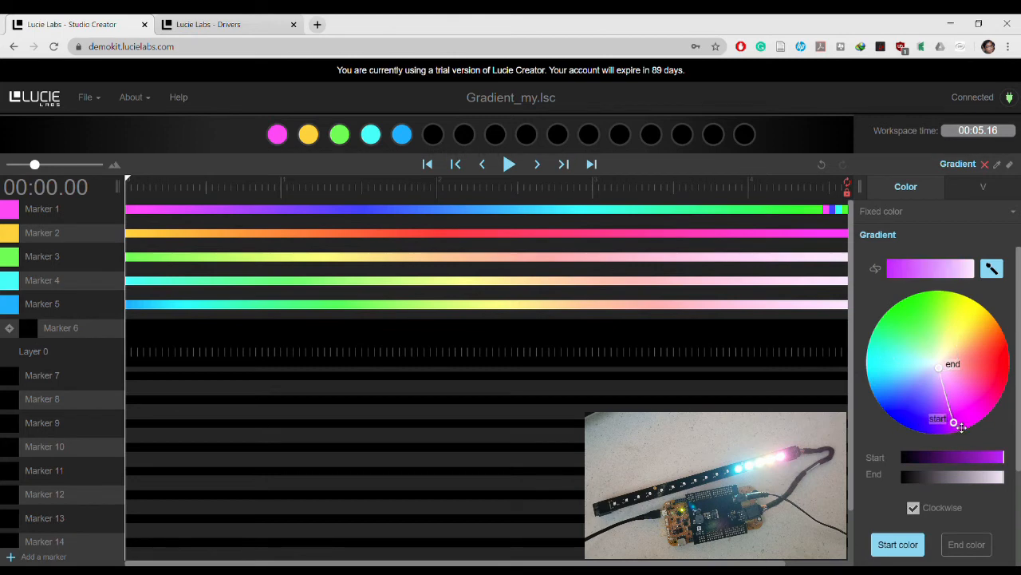
Step: Fill Marker 6 with the purple gradient and paint a peach-to-green gradient on Marker 7
left_click(34, 351)
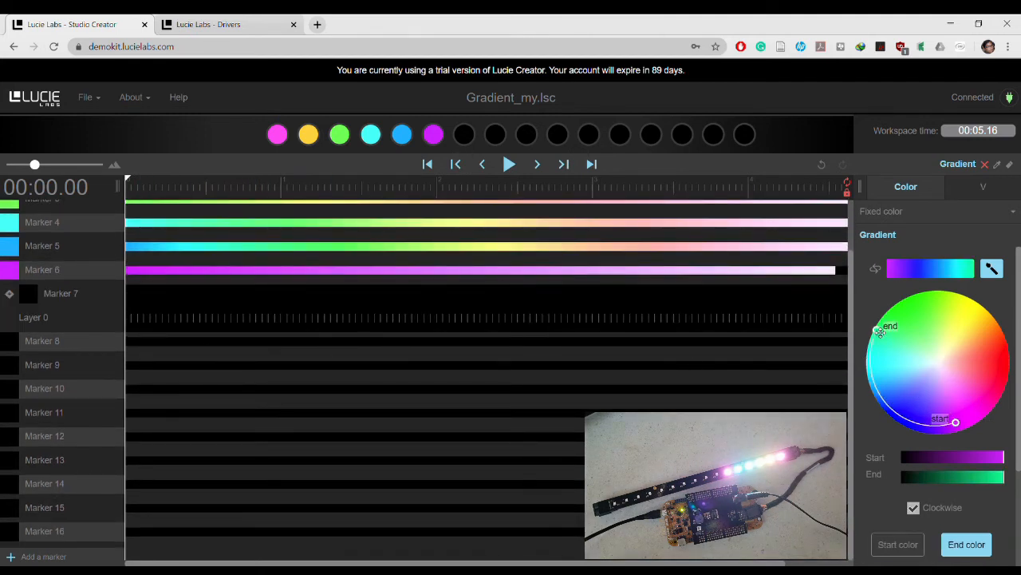
left_click_drag(955, 422, 955, 355)
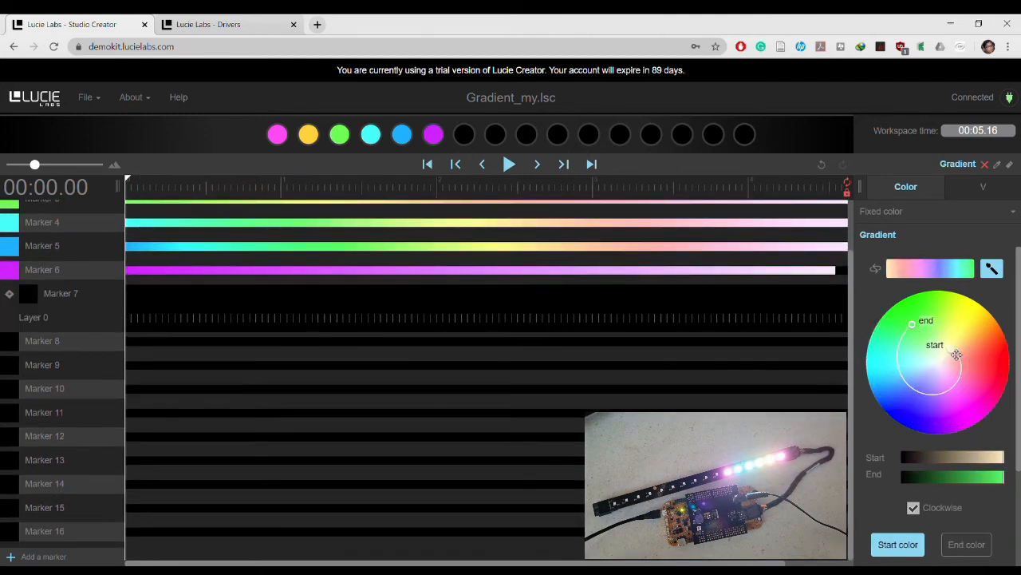
left_click_drag(935, 344, 978, 349)
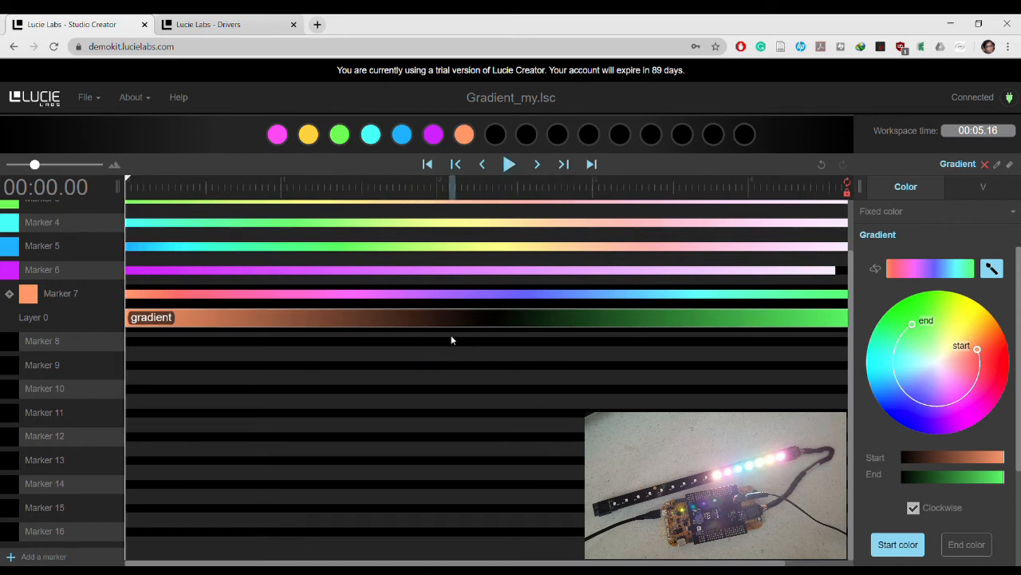
left_click(510, 164)
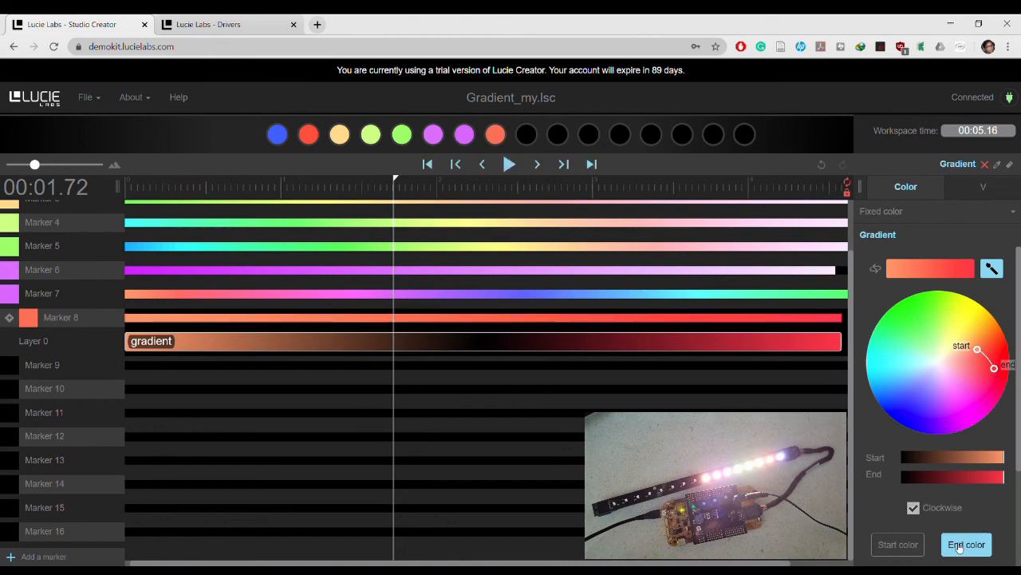
mouse_move(510, 163)
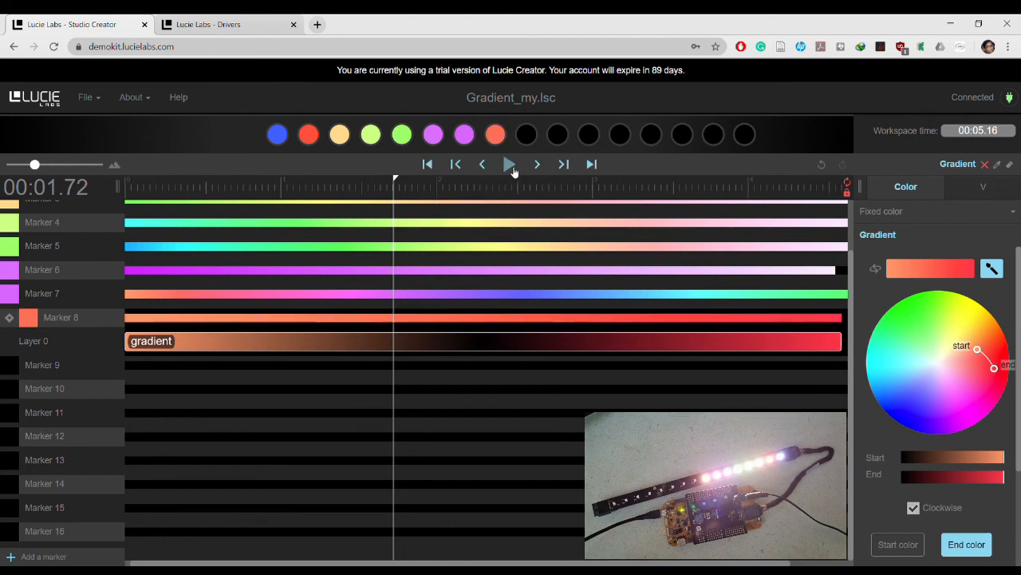